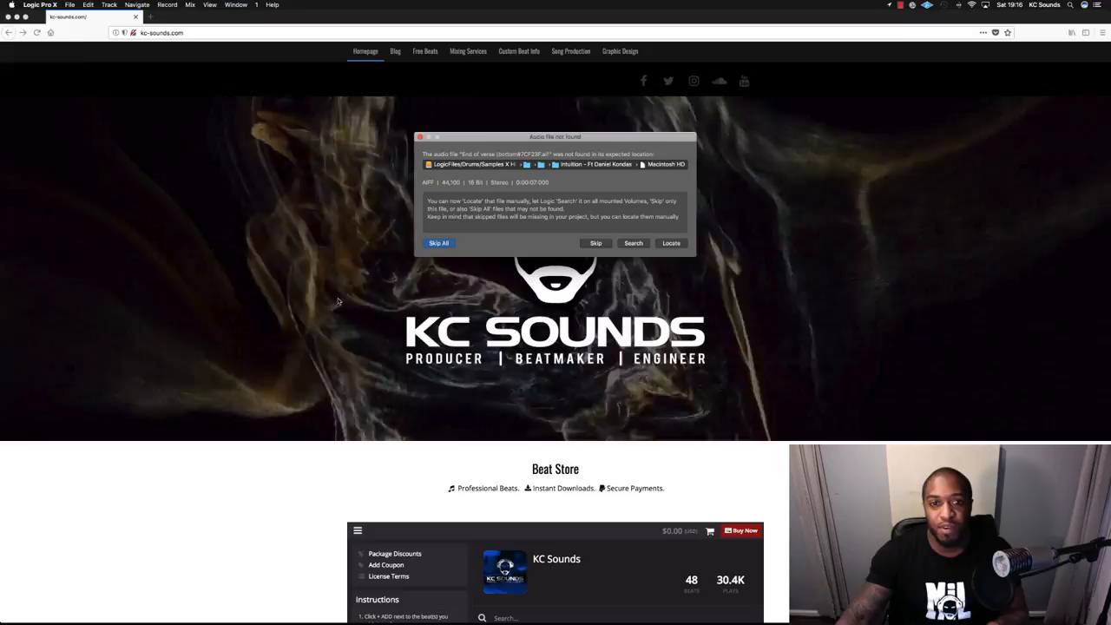
Step: Dismiss the missing-file warning so the Intuition project opens
{"action": "left_click", "coordinate": [439, 243]}
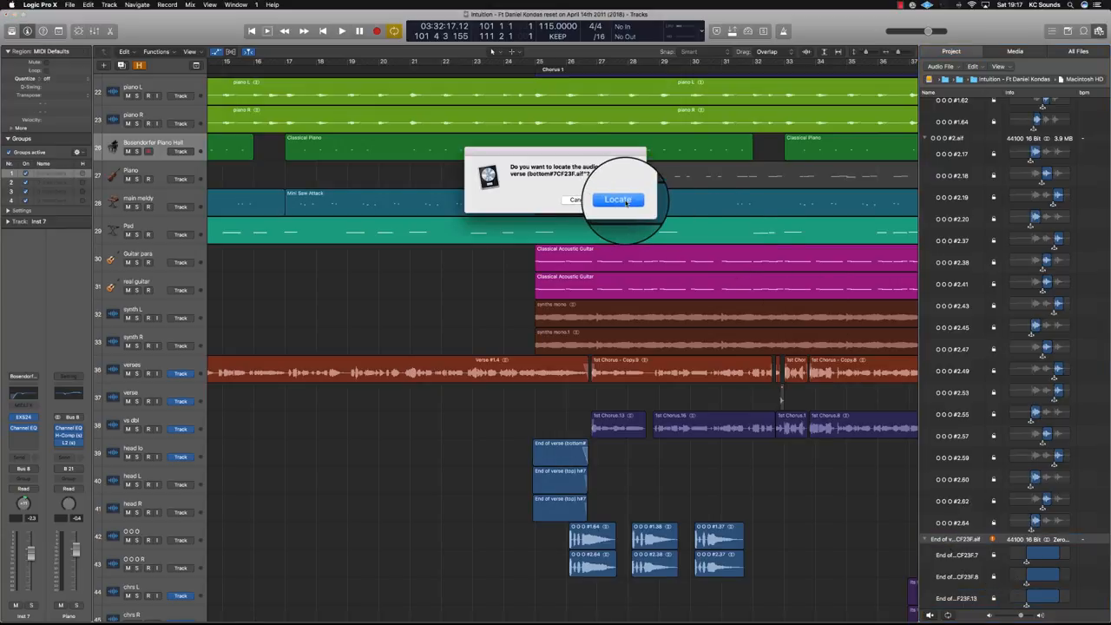
Step: Relink the missing End of verse (bottom) file to 'End of verse (bottom) harmony.aif'
{"action": "left_click", "coordinate": [618, 199]}
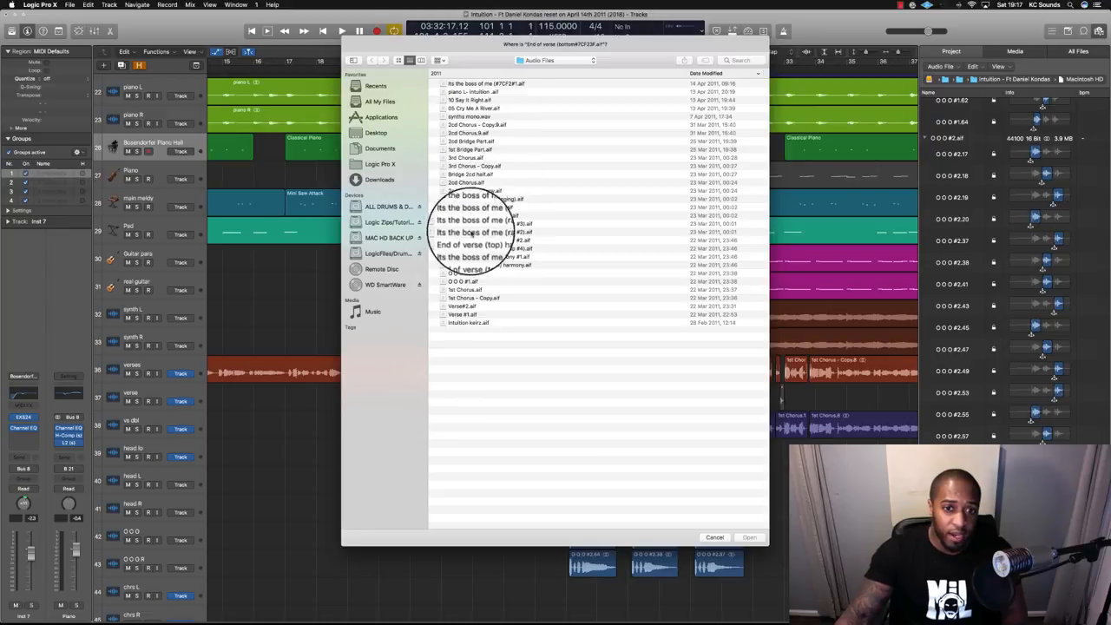
{"action": "left_click", "coordinate": [491, 265]}
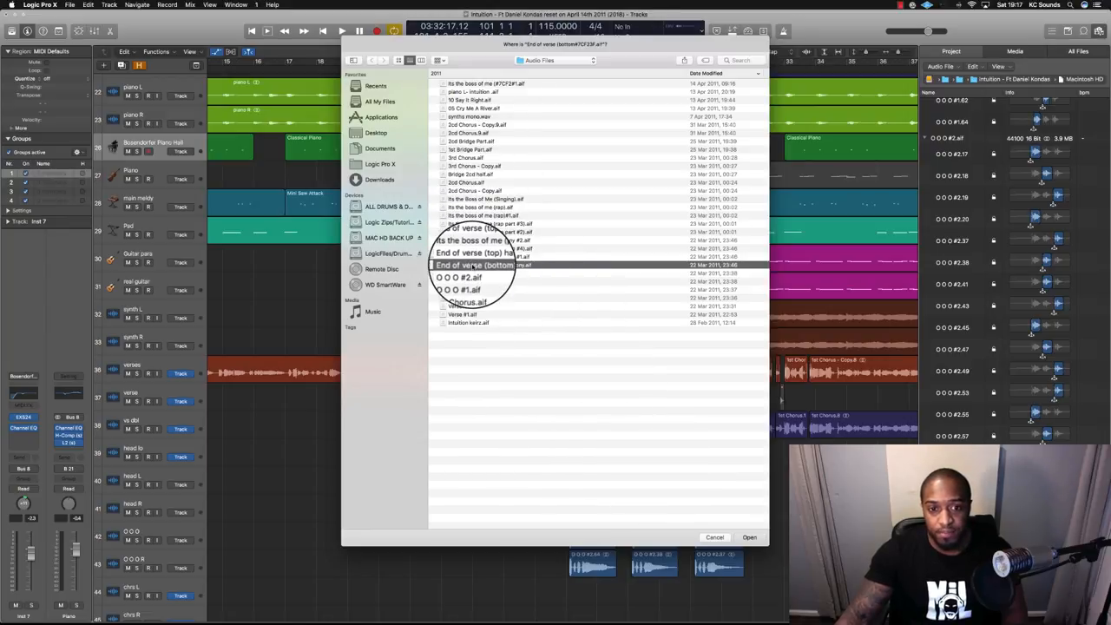
{"action": "left_click", "coordinate": [748, 537]}
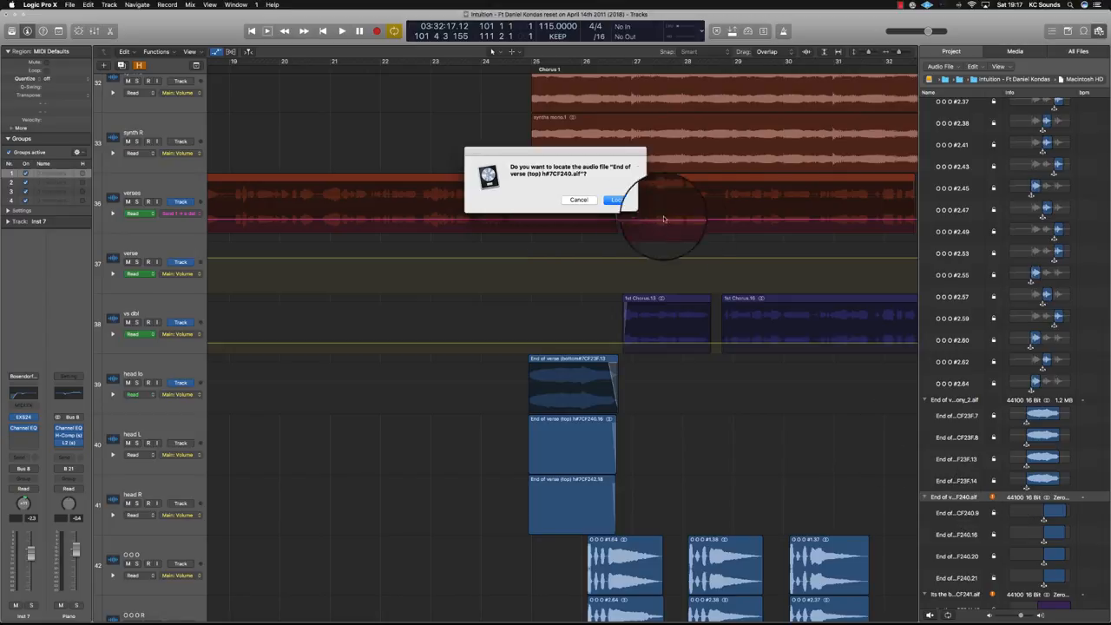
Step: Relink End of verse (top) to top harmony #2, accepting the smaller-size warning
{"action": "left_click", "coordinate": [617, 201]}
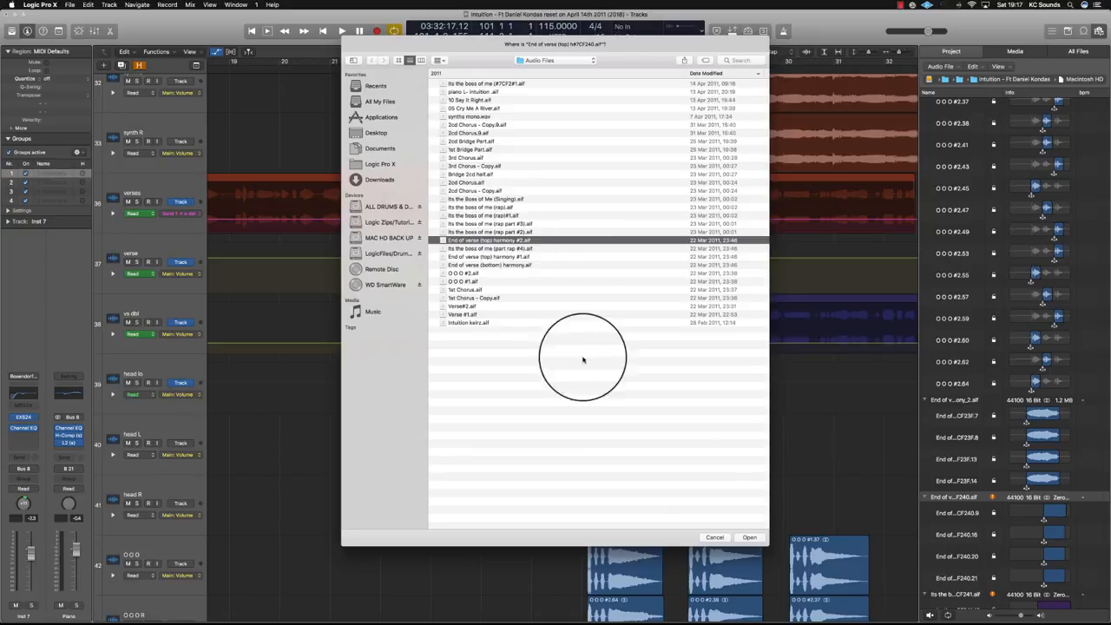
{"action": "left_click", "coordinate": [749, 537]}
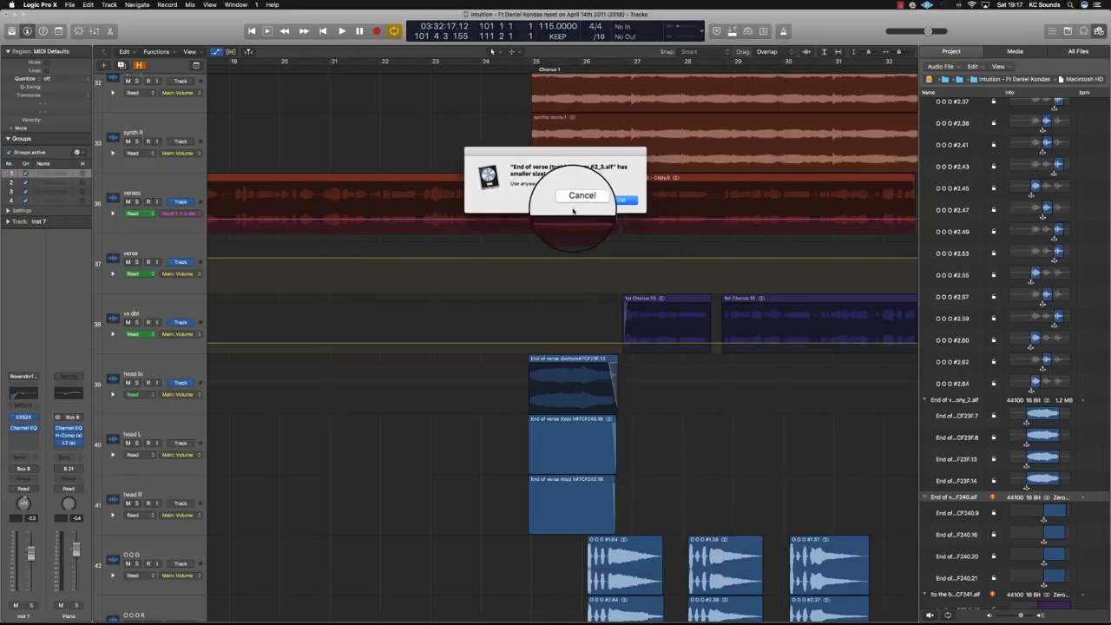
{"action": "left_click", "coordinate": [620, 198]}
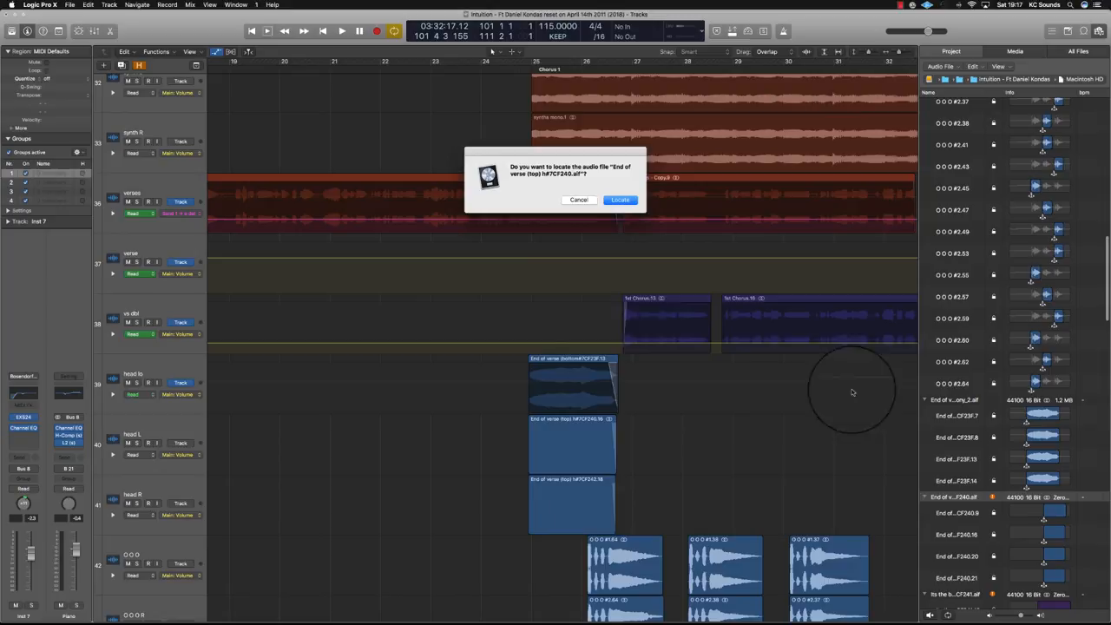
{"action": "left_click", "coordinate": [620, 200]}
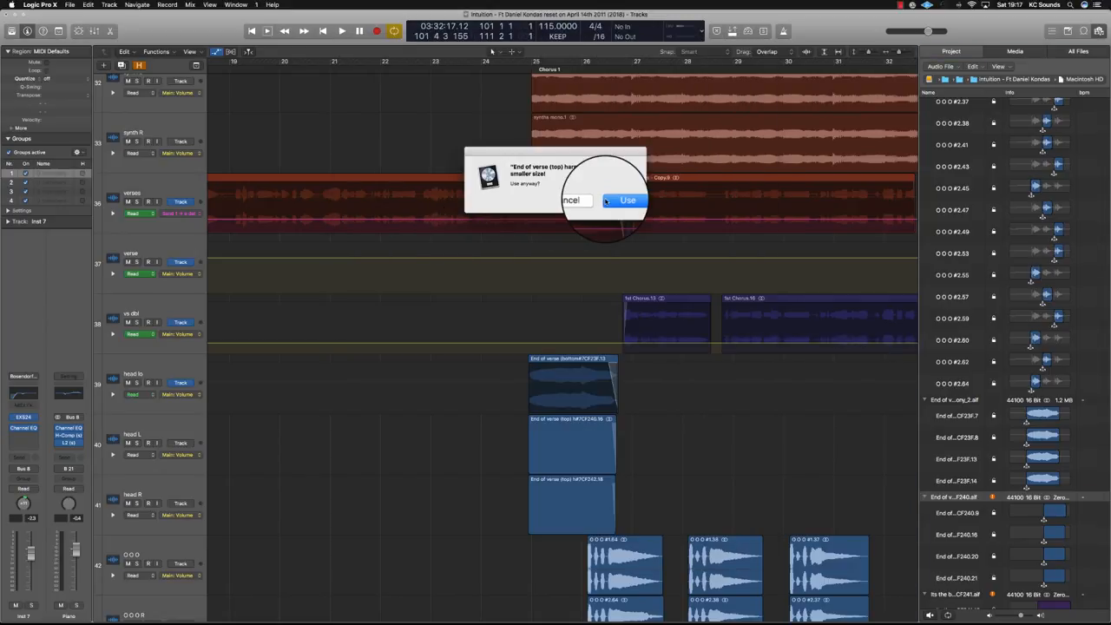
{"action": "left_click", "coordinate": [623, 200]}
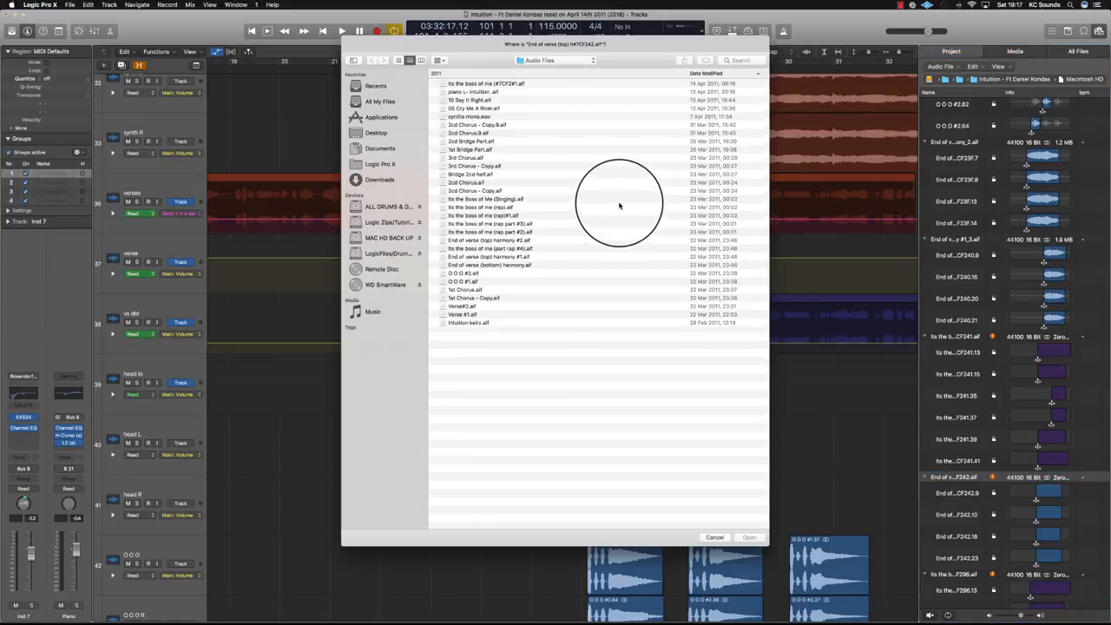
{"action": "mouse_move", "coordinate": [537, 204]}
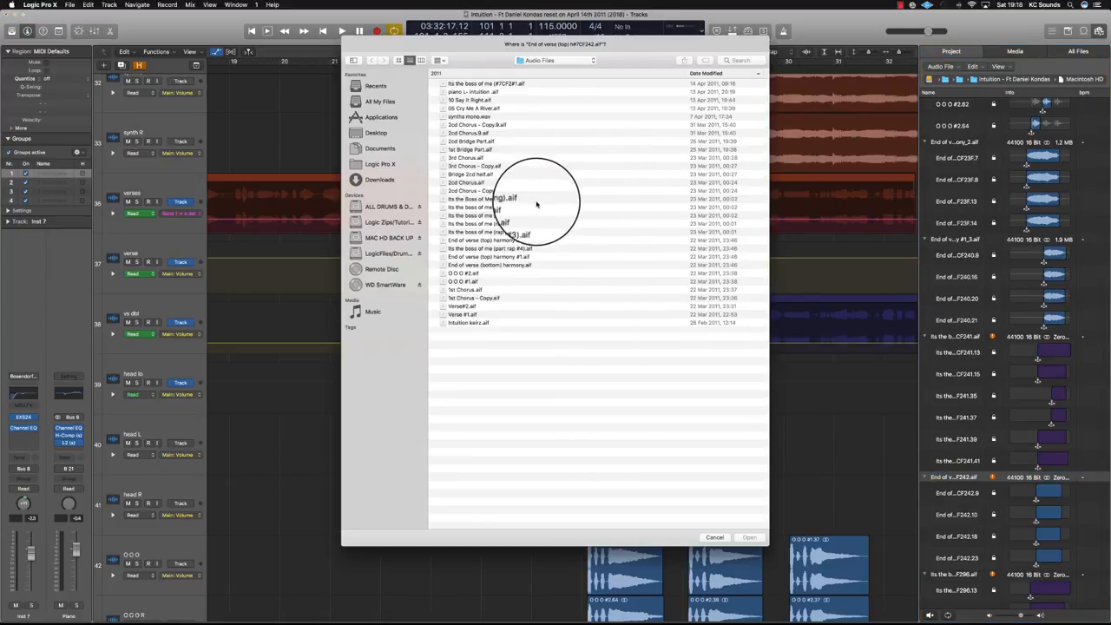